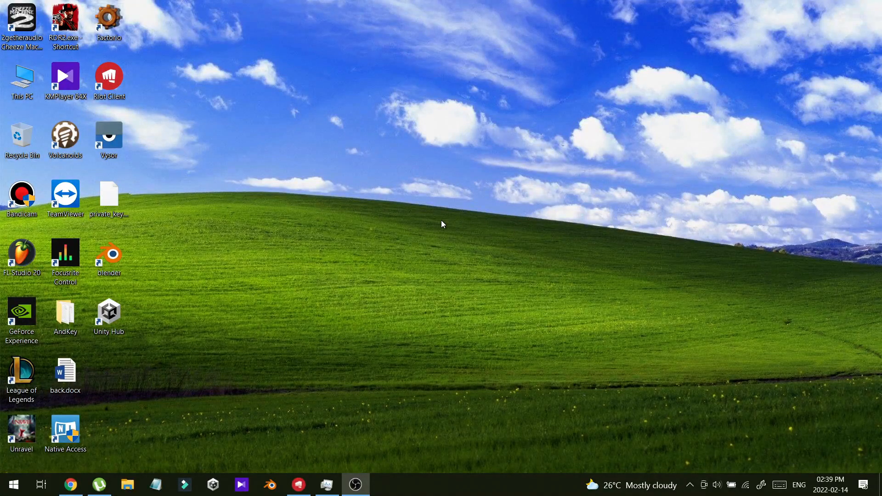
mouse_move(419, 224)
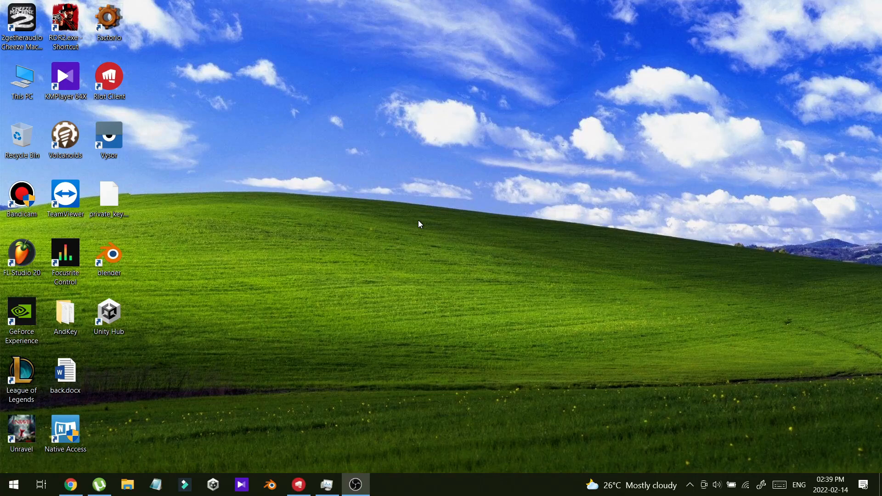
mouse_move(201, 372)
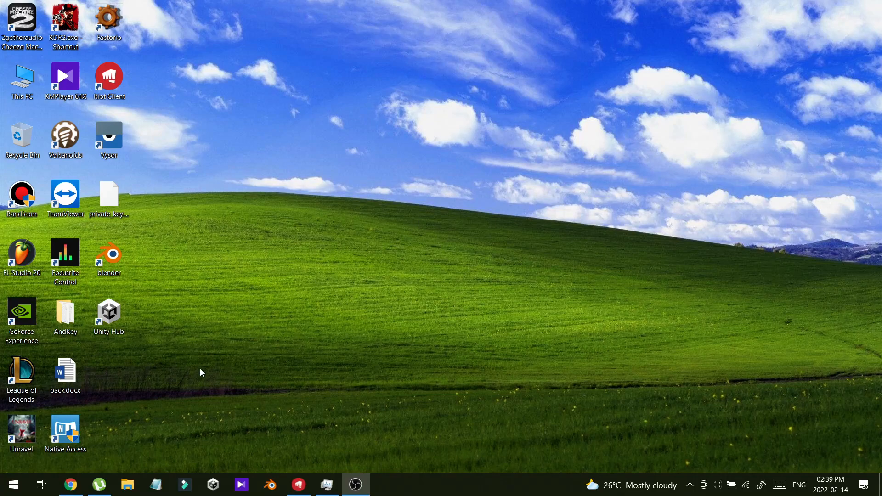
mouse_move(144, 348)
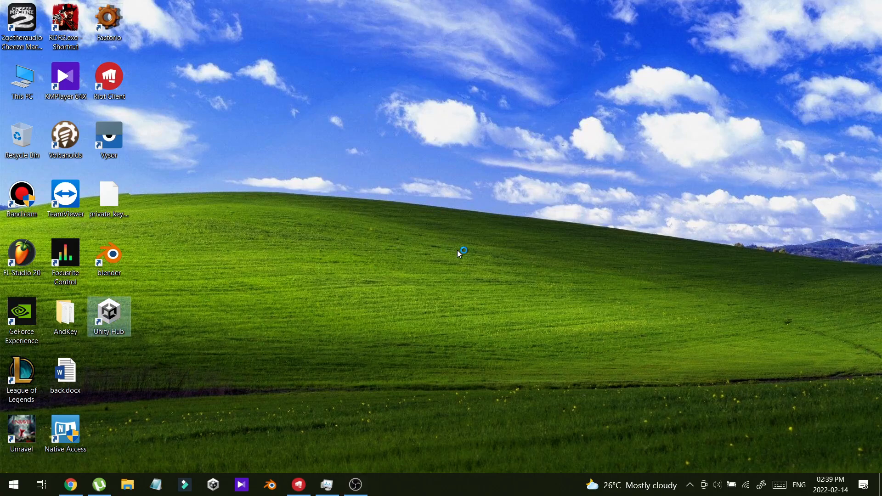
- Browse File Explorer to C:\Users\<user>\AppData\Local where the unityhub-updater folder is listed
double_click(109, 313)
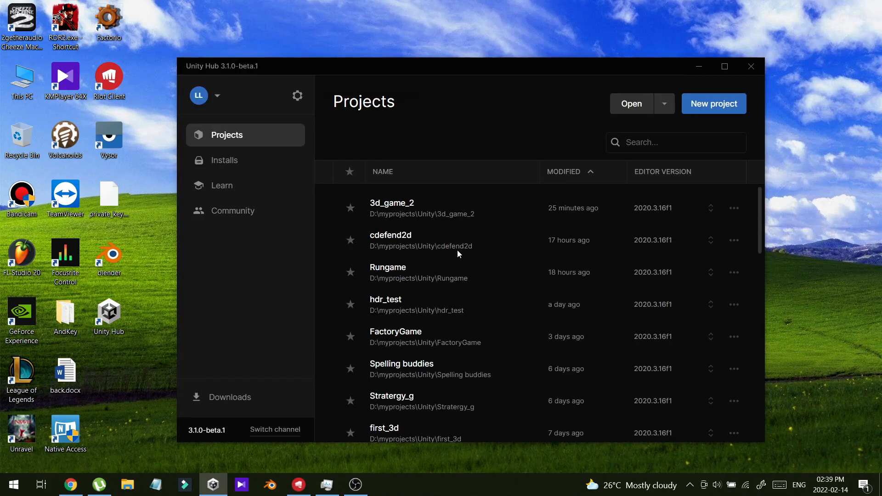
mouse_move(419, 109)
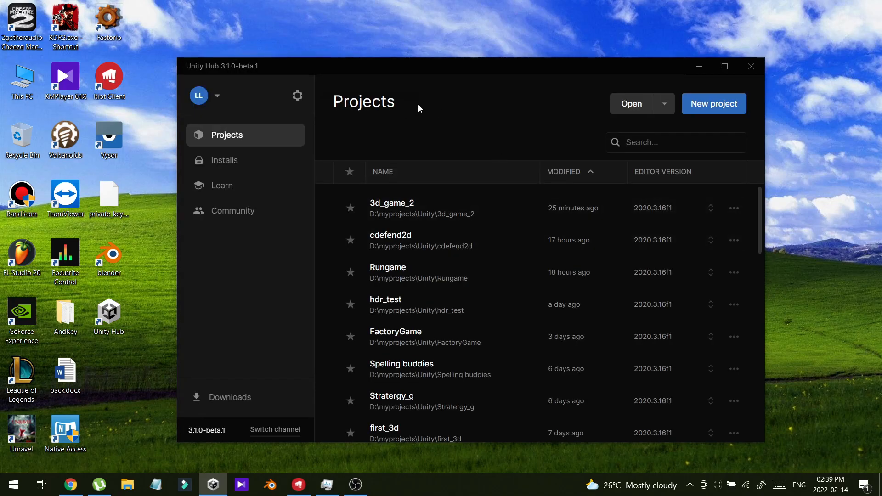
mouse_move(299, 360)
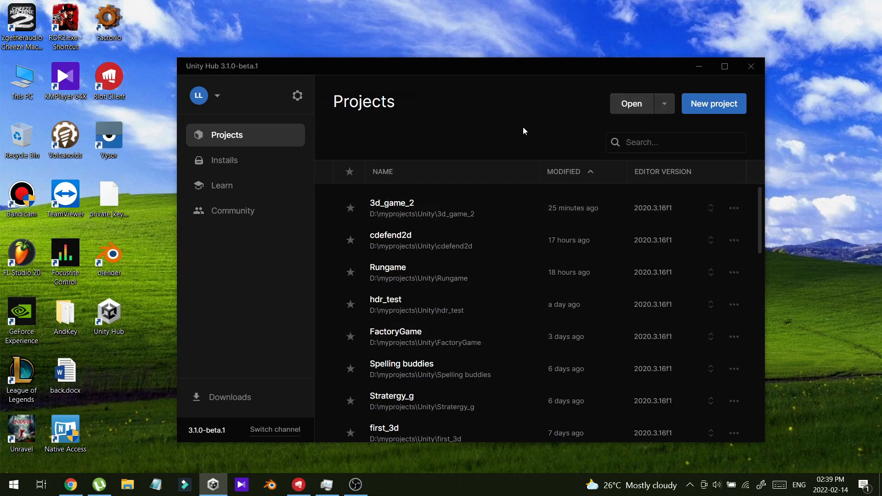
mouse_move(385, 289)
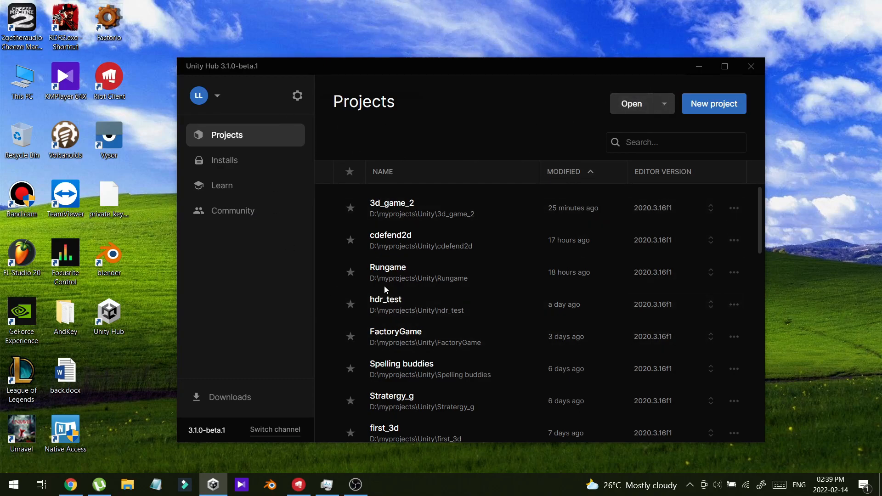
mouse_move(197, 70)
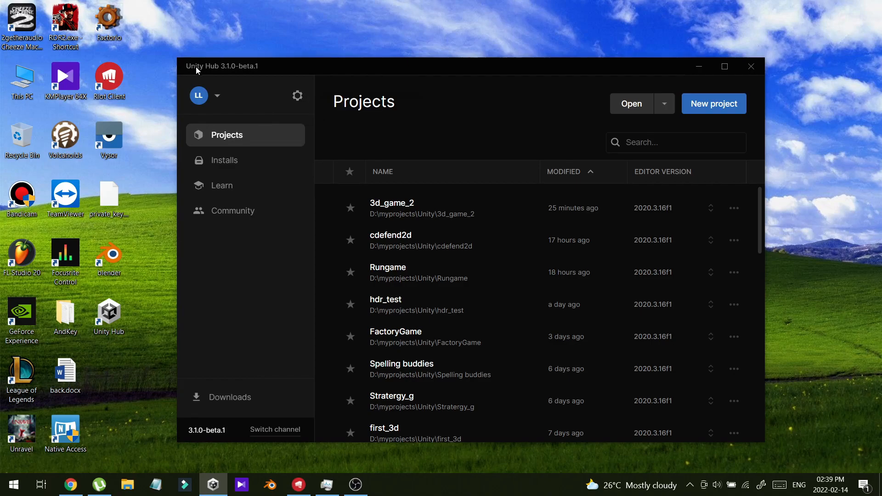
mouse_move(296, 58)
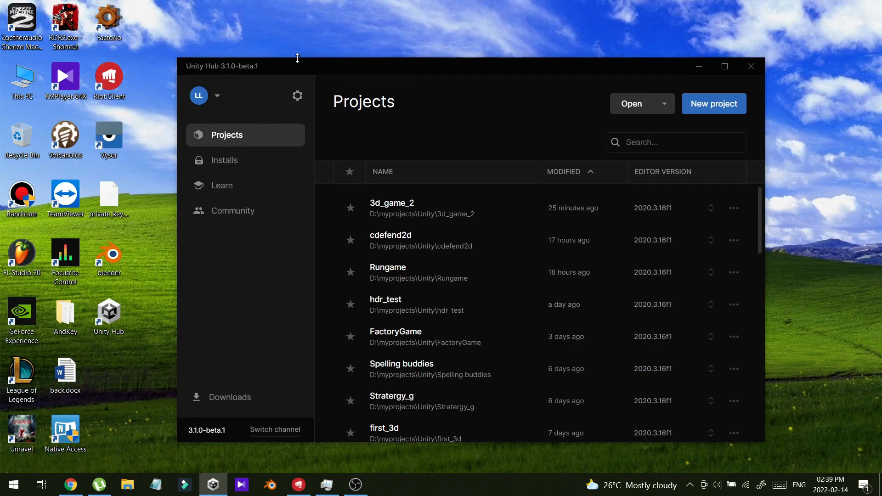
mouse_move(224, 69)
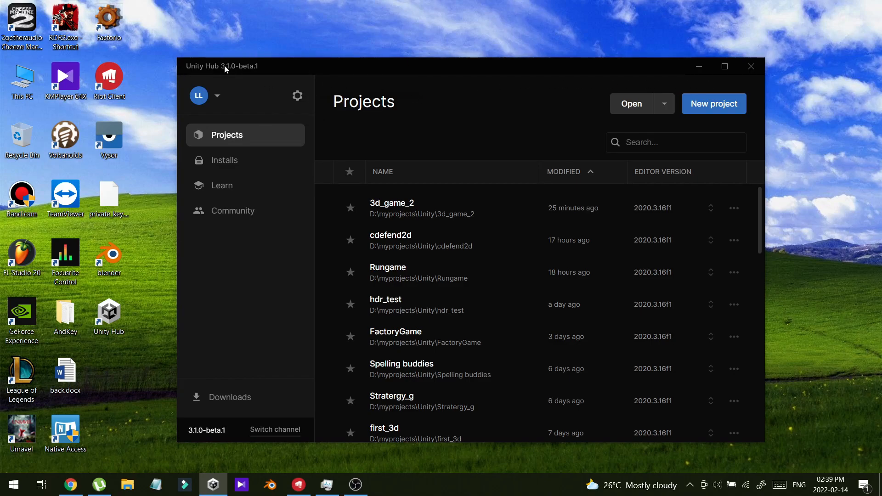
mouse_move(313, 85)
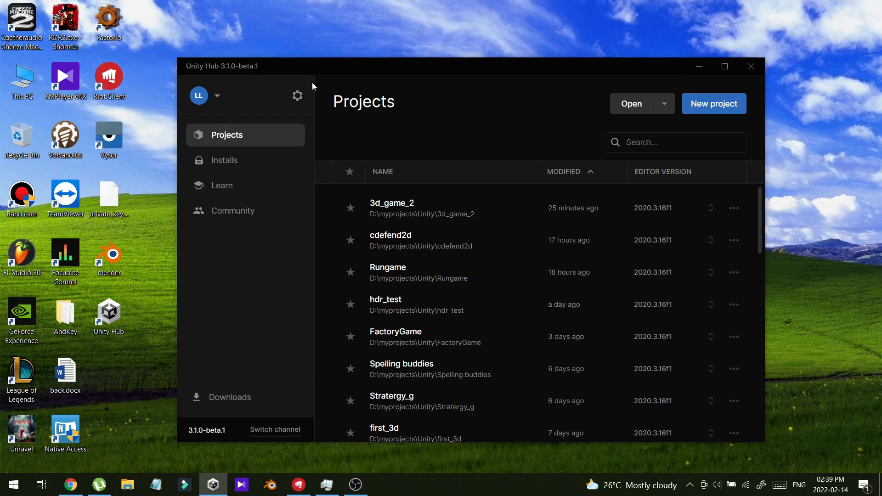
mouse_move(586, 89)
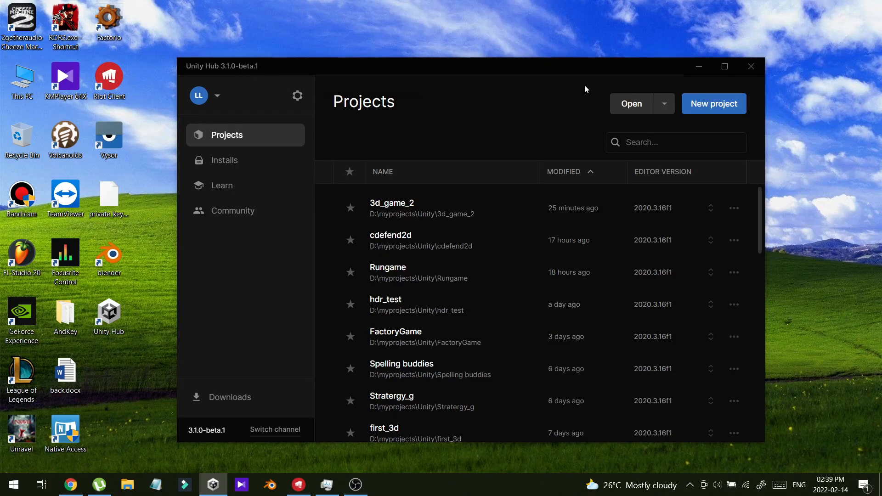
mouse_move(322, 329)
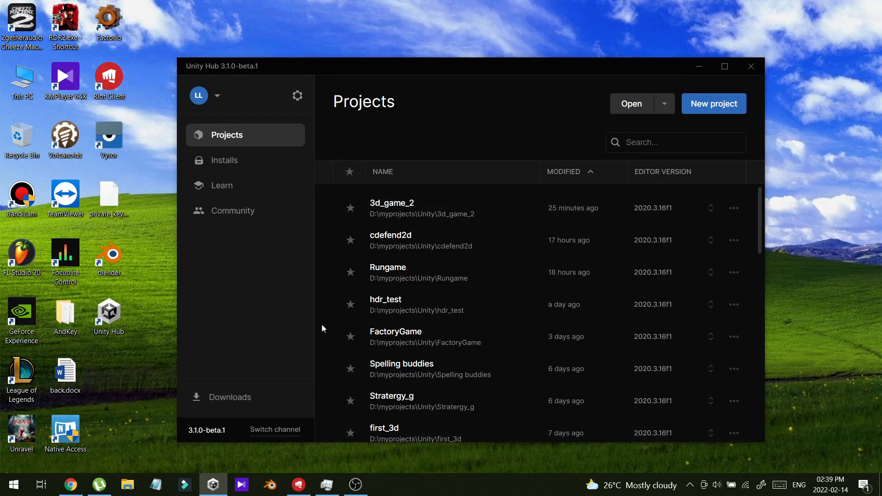
mouse_move(444, 255)
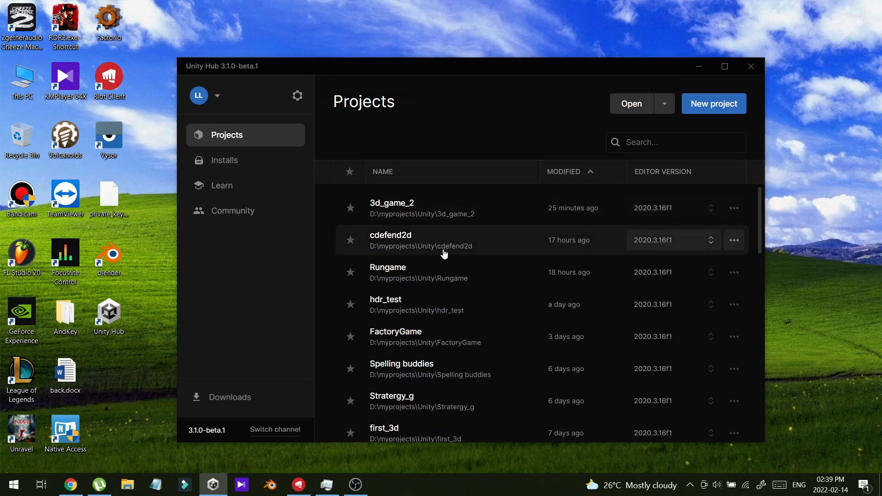
mouse_move(566, 147)
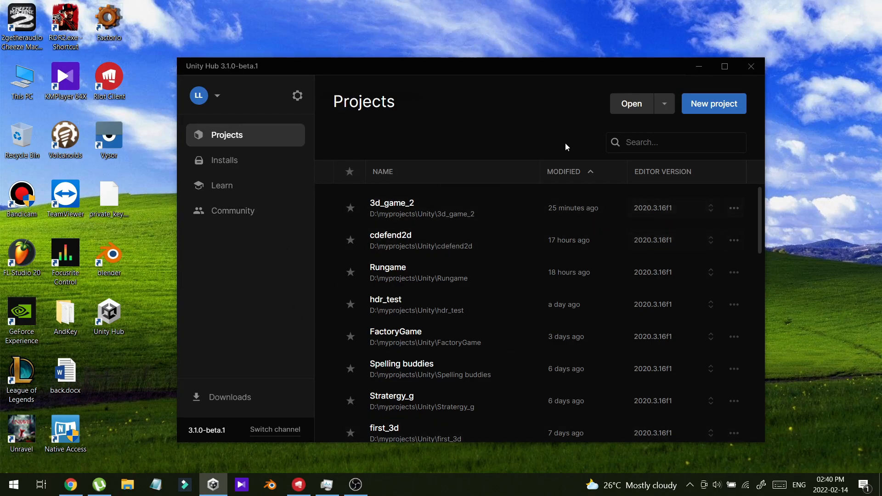
mouse_move(755, 69)
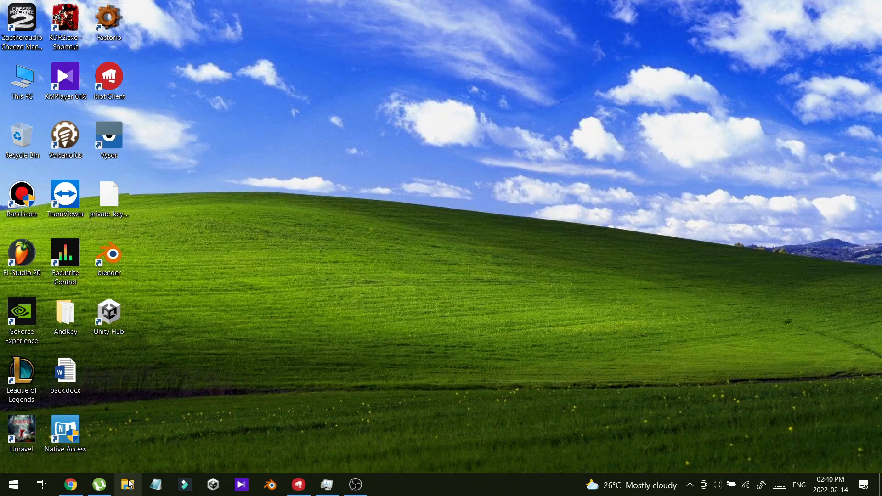
left_click(128, 484)
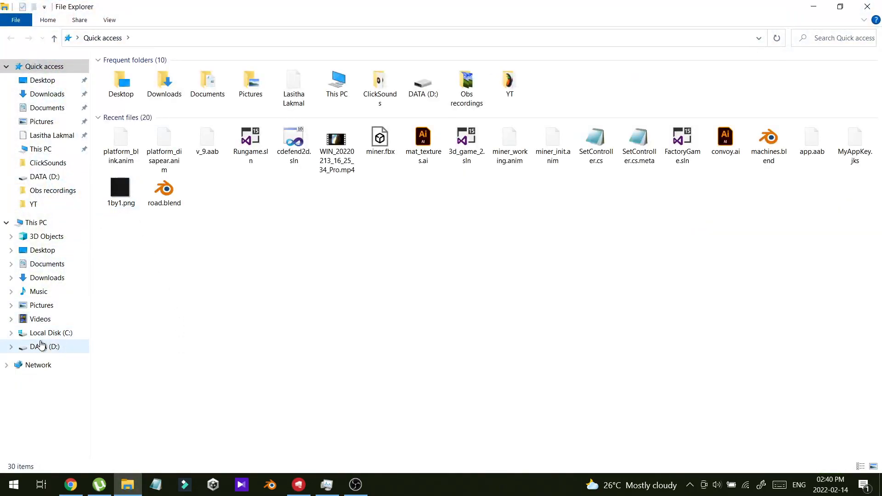
left_click(50, 333)
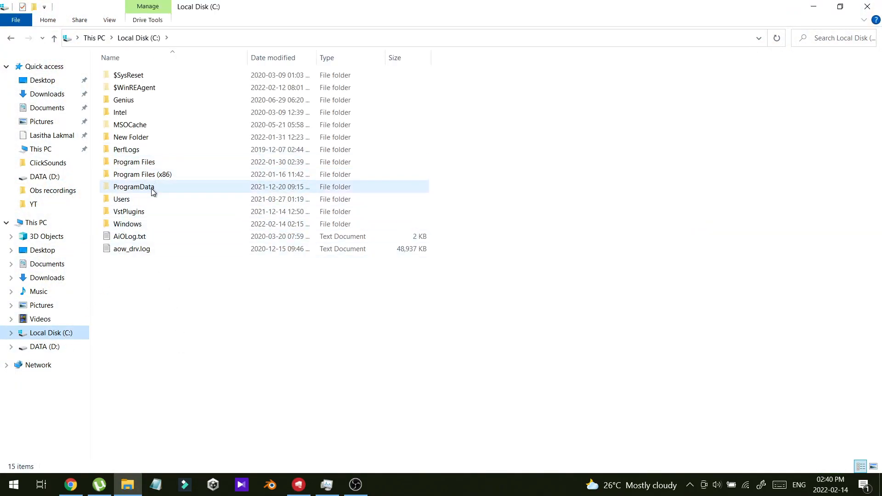
double_click(121, 199)
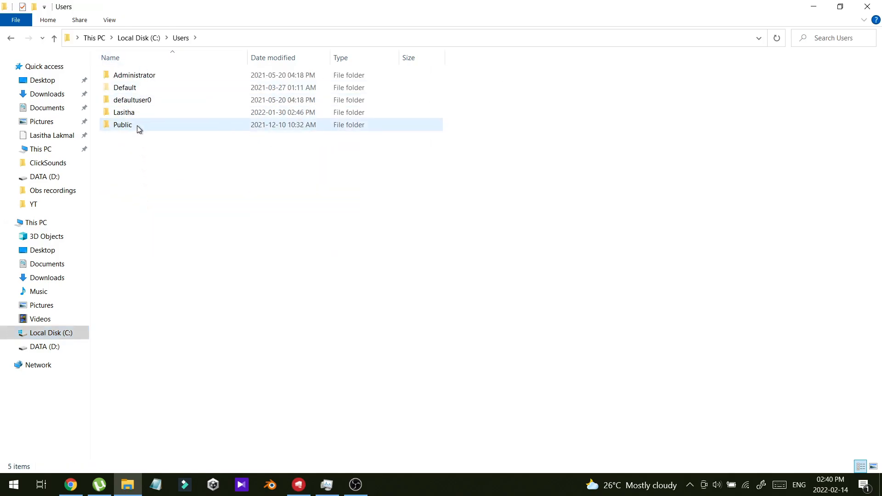
double_click(124, 113)
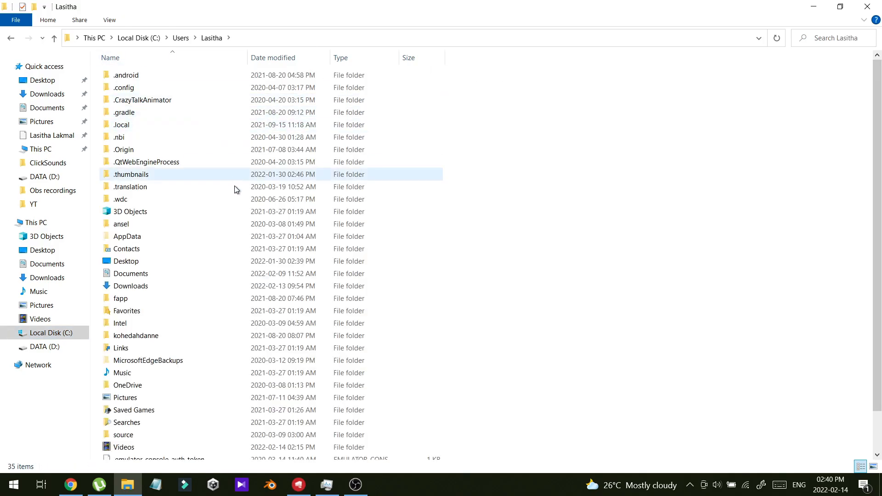
double_click(127, 236)
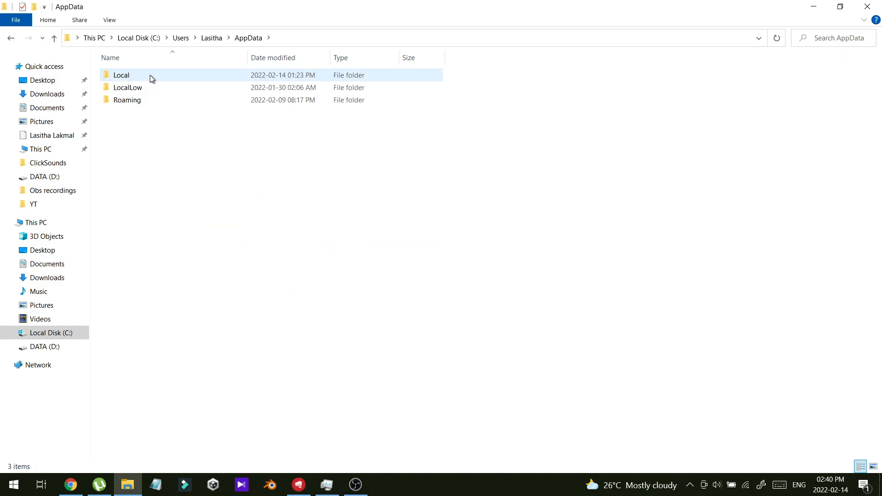
double_click(121, 74)
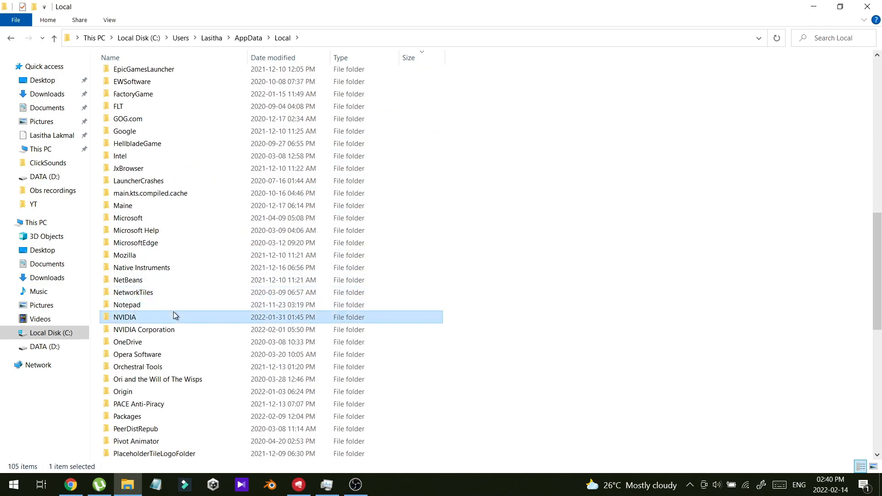
scroll("down", 3)
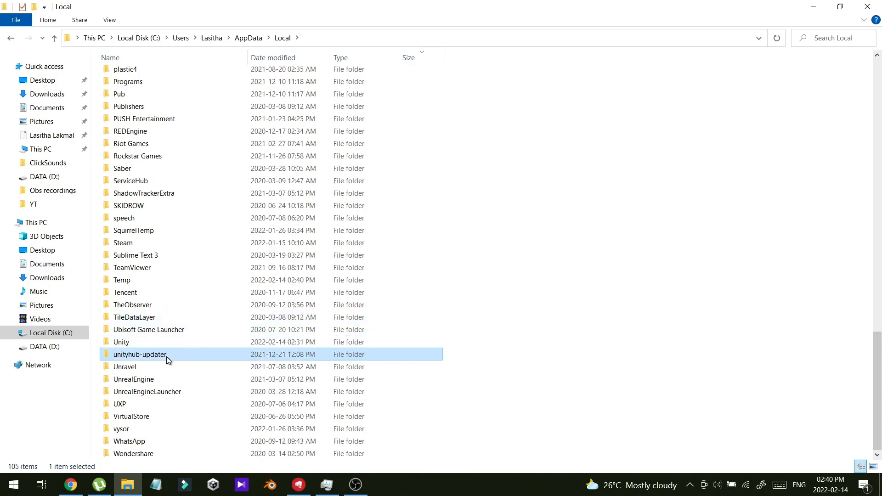
- Enter the unityhub-updater folder and select installer.exe beside the pending folder
double_click(138, 355)
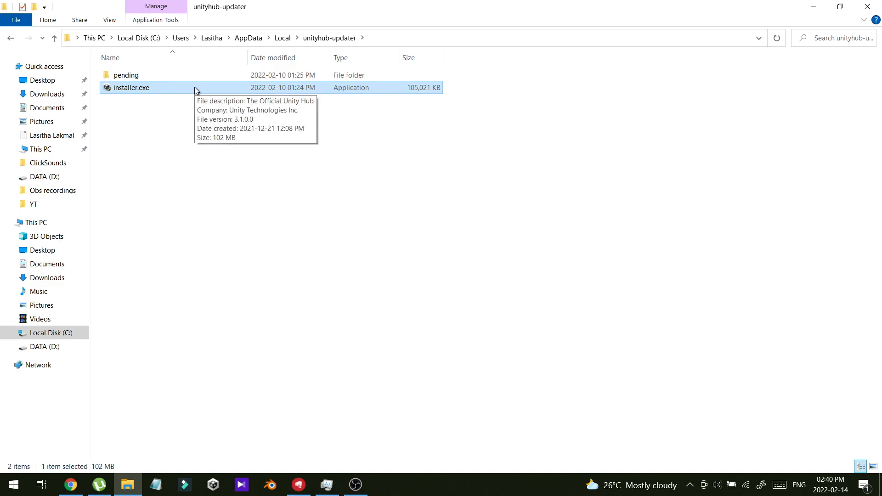
mouse_move(323, 267)
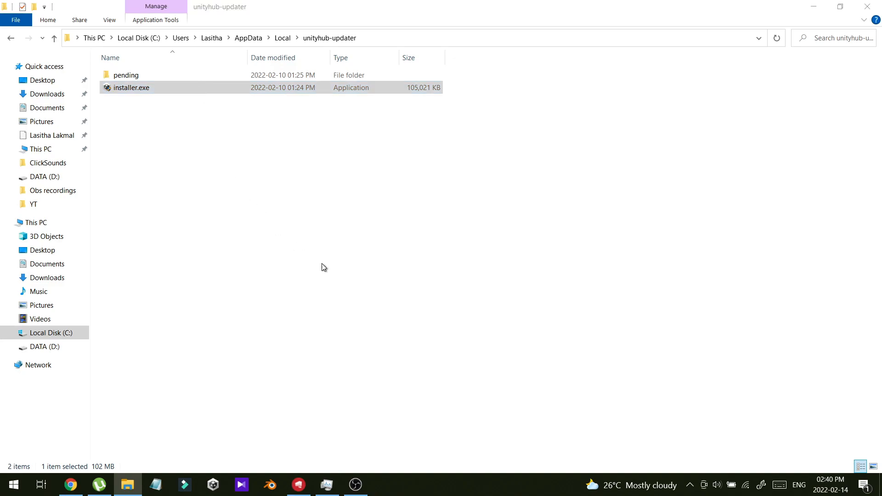
mouse_move(492, 361)
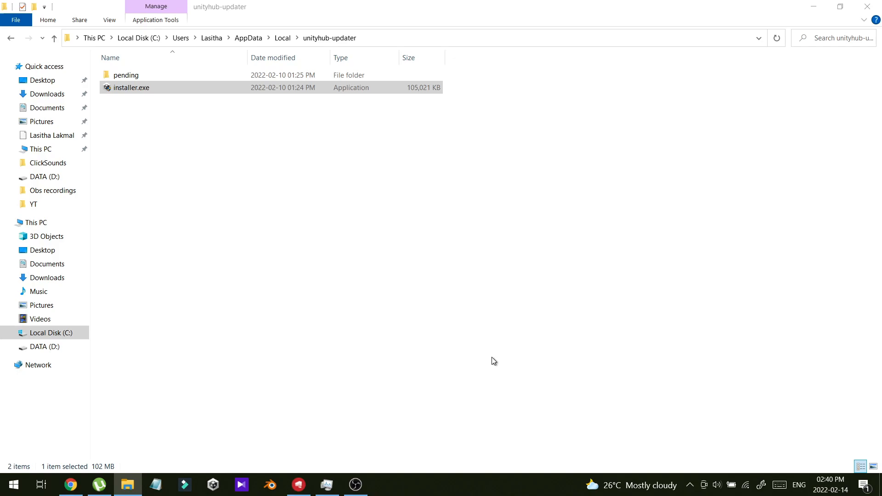
mouse_move(505, 209)
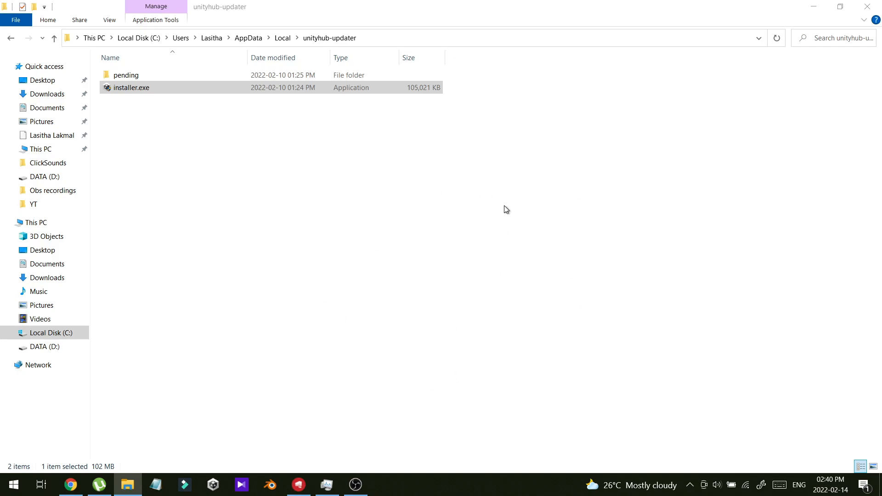
mouse_move(419, 203)
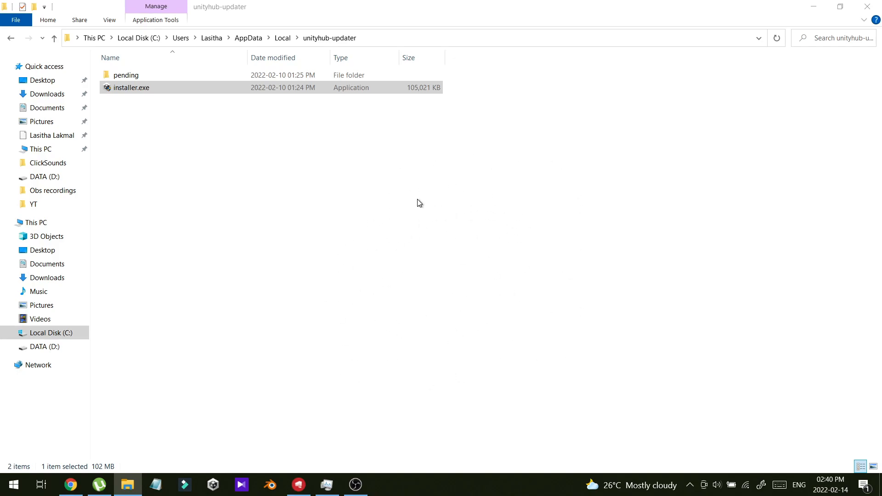
mouse_move(456, 358)
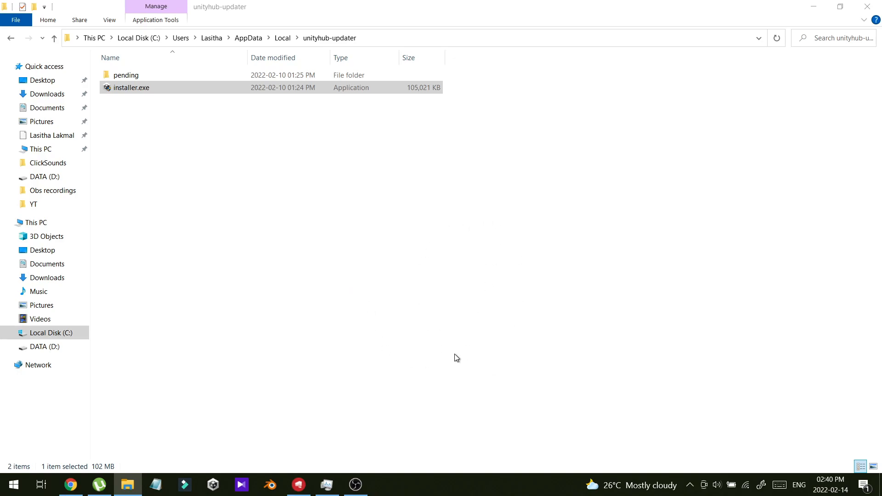
mouse_move(546, 284)
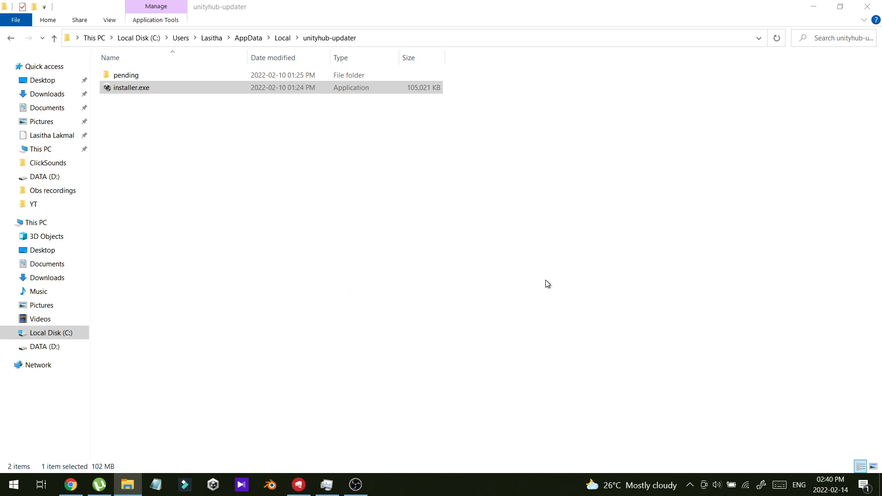
mouse_move(554, 160)
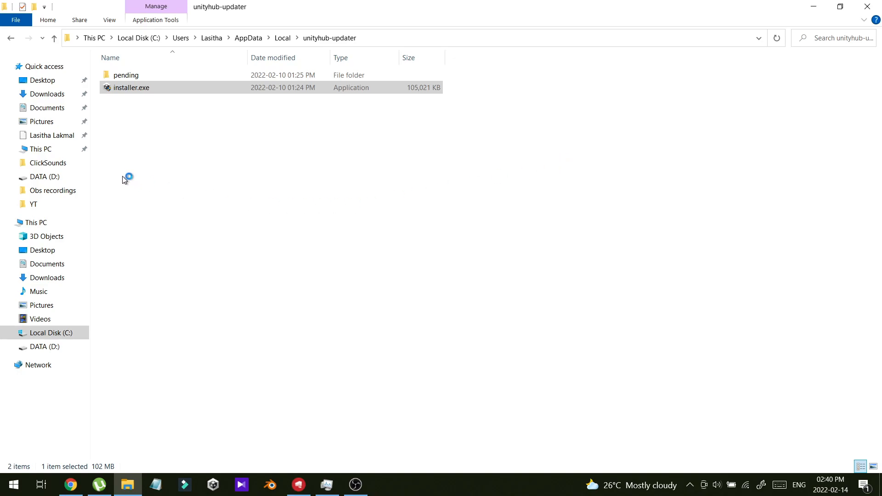
left_click(131, 88)
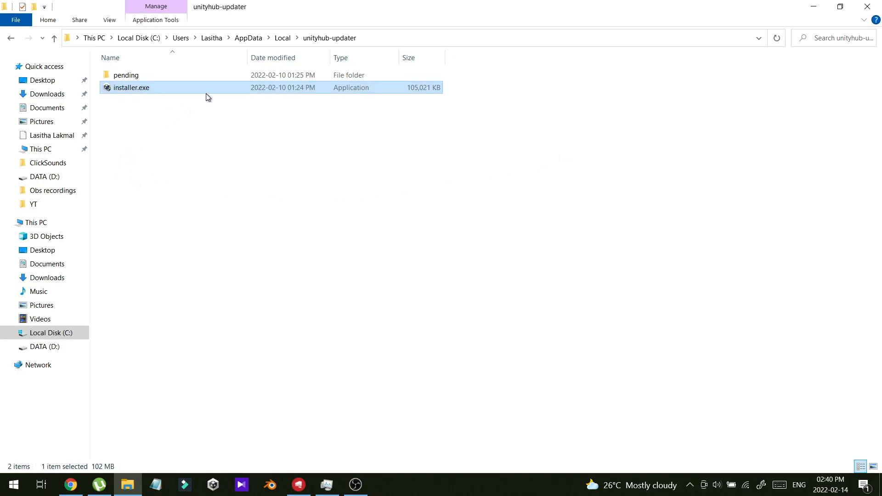
left_click(347, 176)
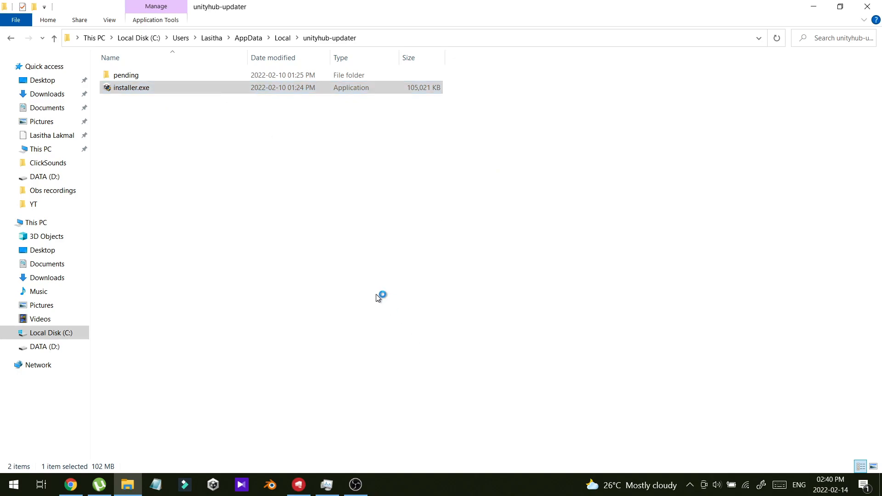
- Run installer.exe, agree to the terms and install to the default C:\Program Files\Unity Hub
double_click(131, 87)
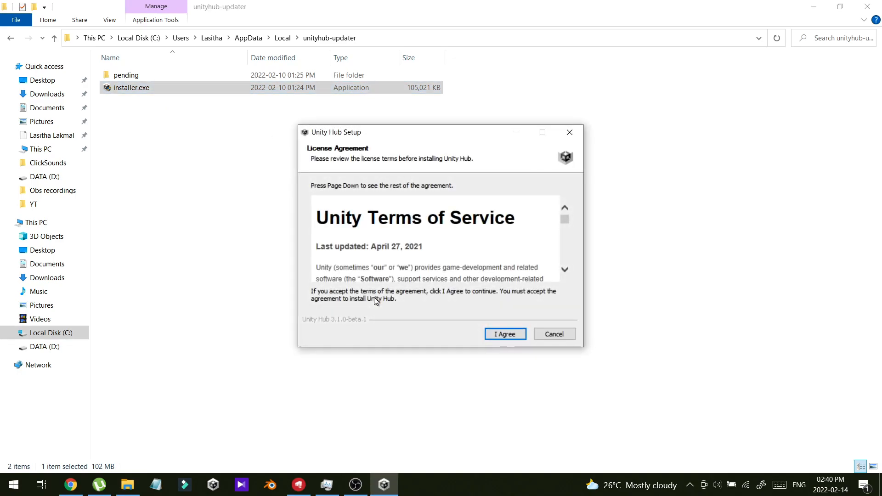
left_click(503, 333)
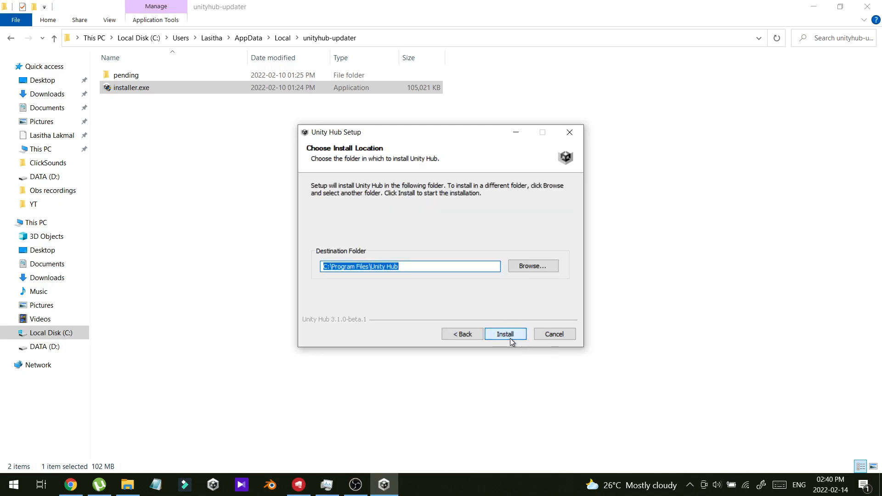
left_click(505, 334)
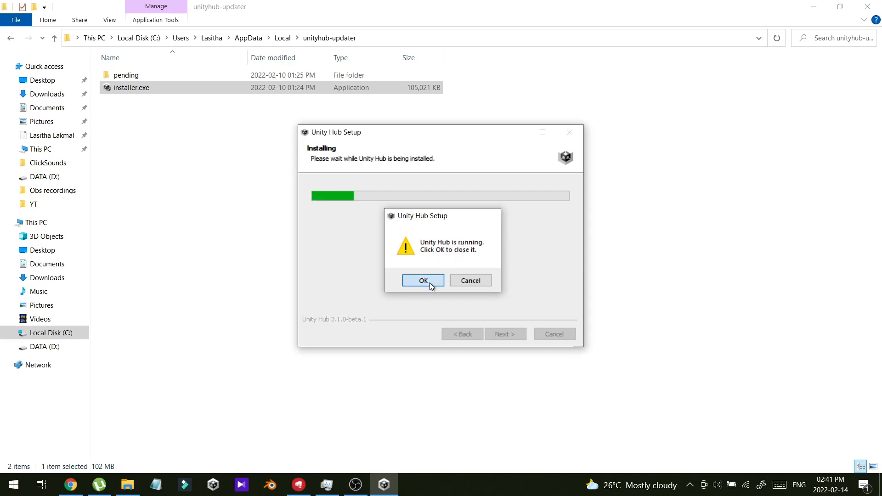
- Confirm OK on the 'Unity Hub is running' warning so installation resumes
left_click(423, 280)
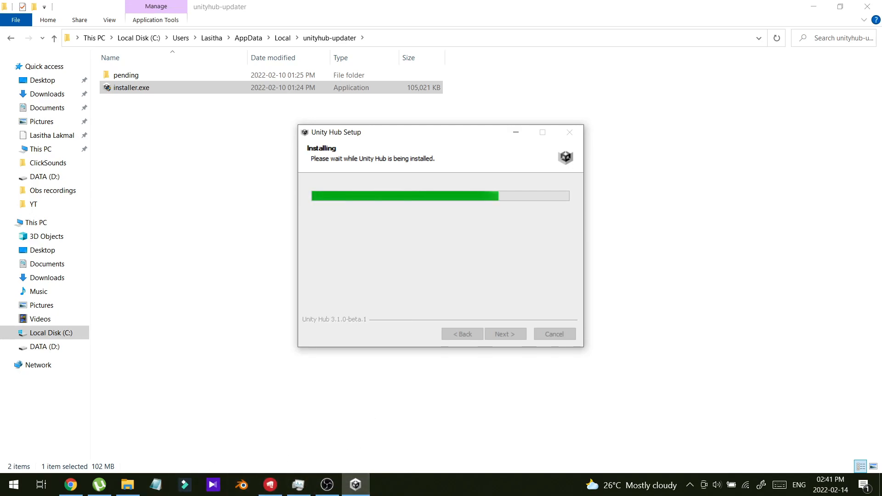
mouse_move(339, 419)
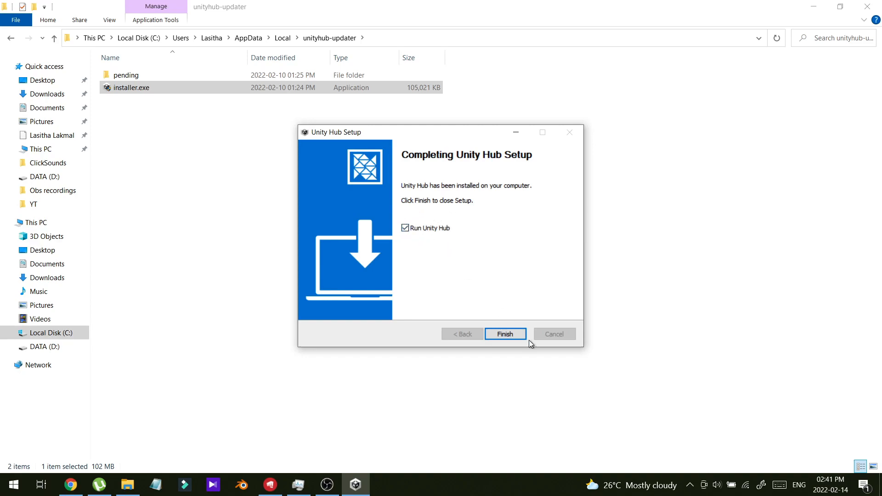
- Finish setup with Run Unity Hub checked and allow Unity Hub through the Windows firewall
left_click(505, 334)
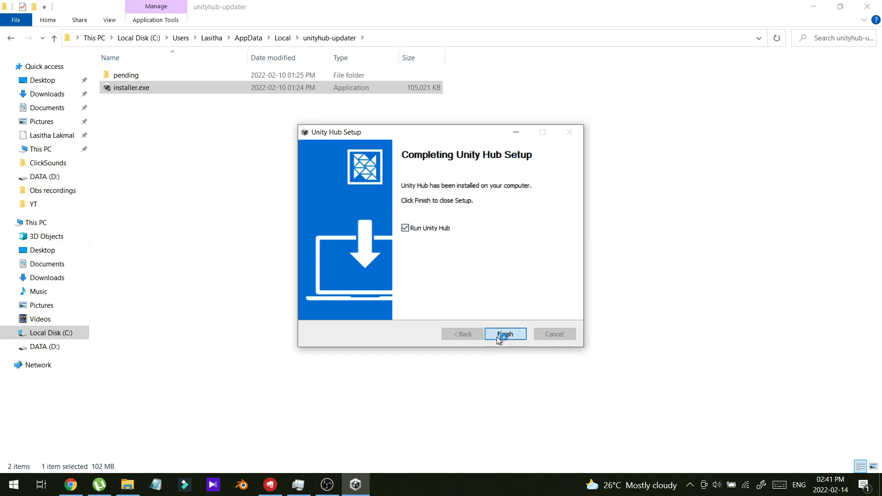
left_click(505, 333)
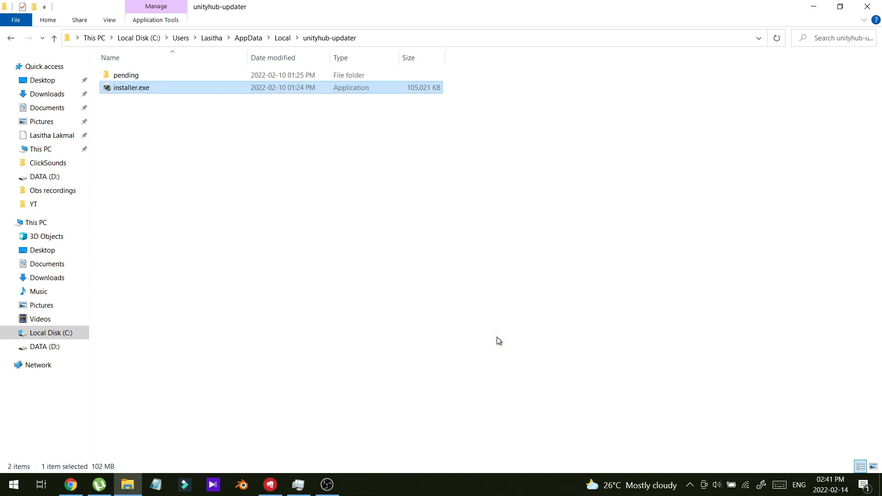
mouse_move(496, 340)
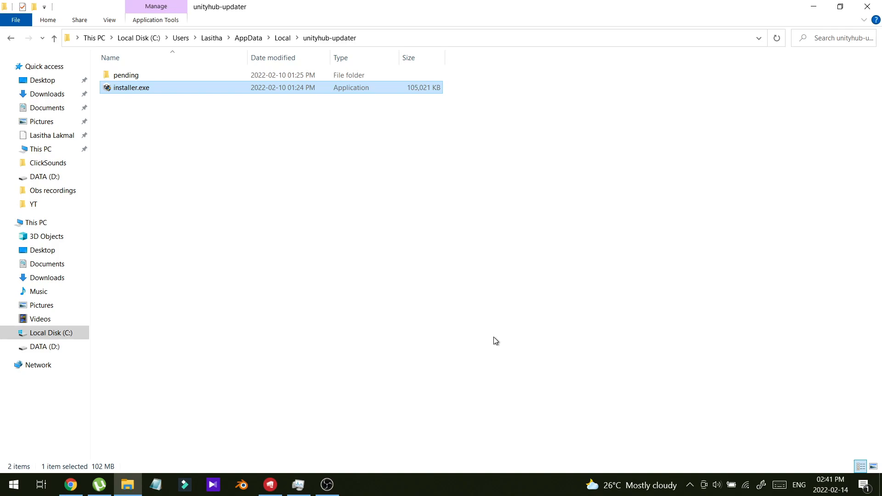
mouse_move(416, 360)
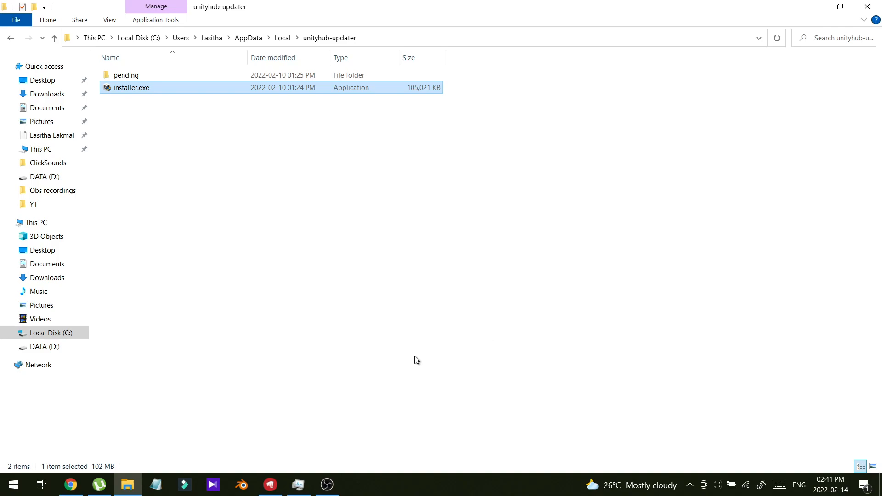
mouse_move(366, 394)
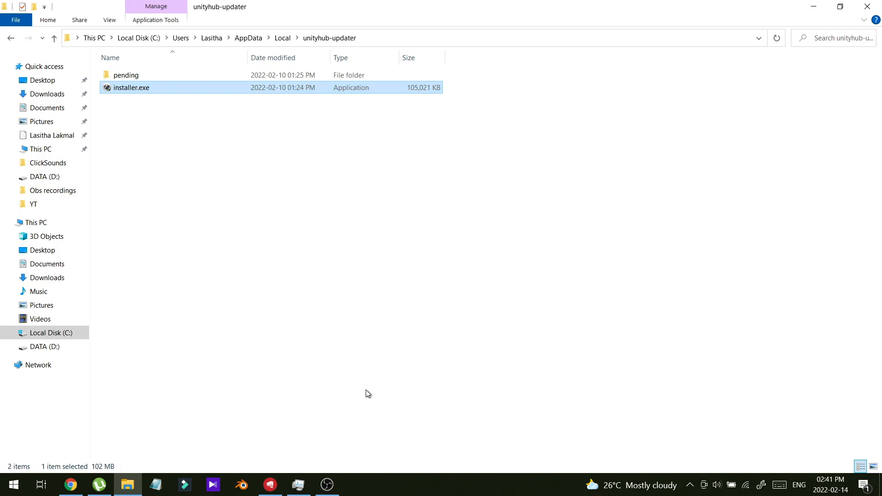
double_click(130, 87)
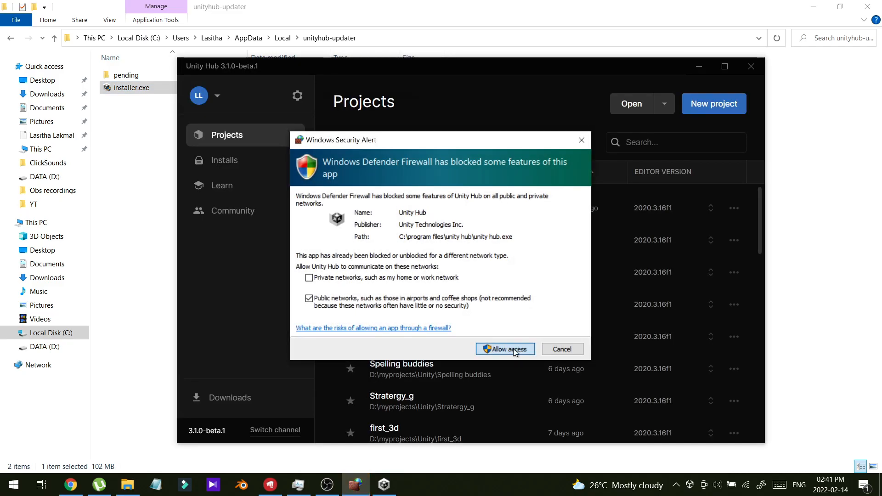
left_click(504, 349)
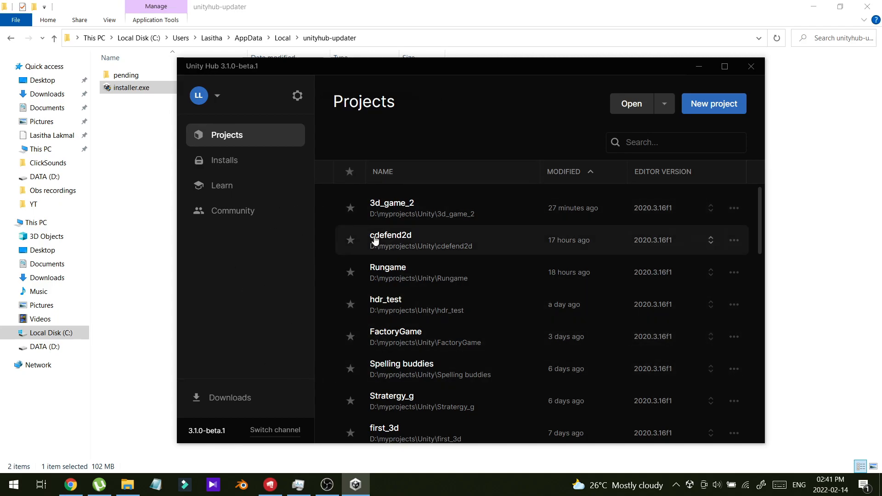
mouse_move(458, 229)
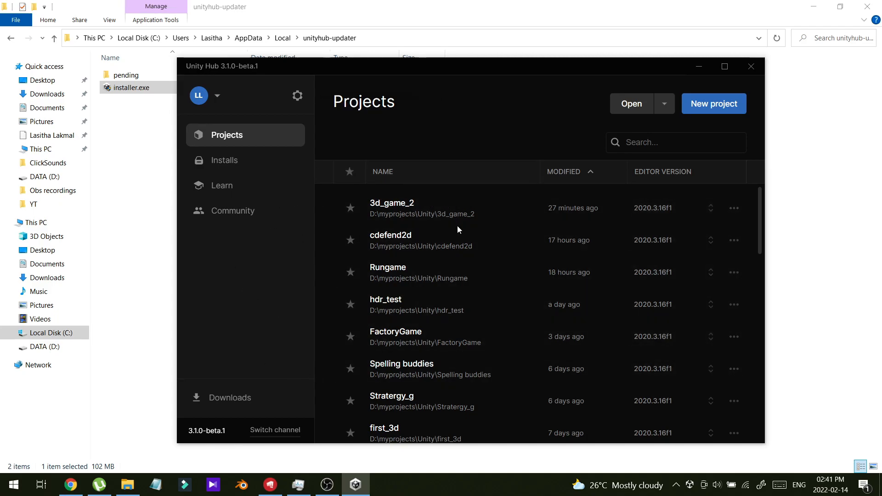
scroll("down", 3)
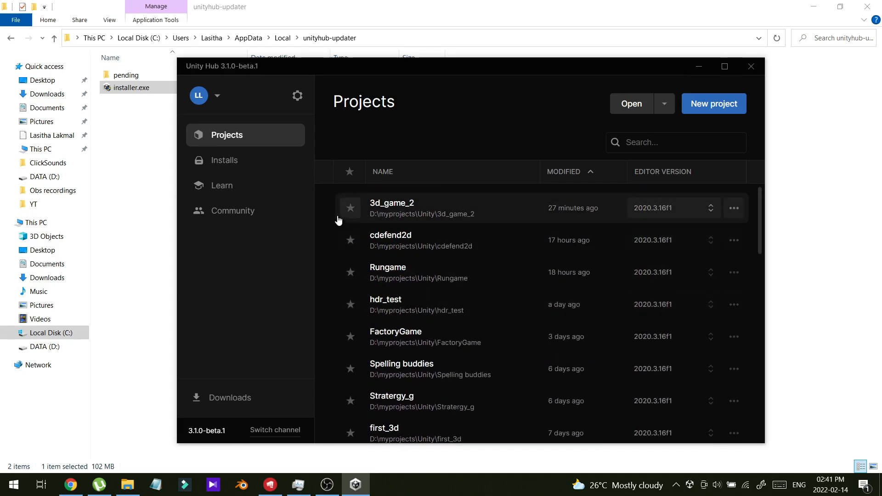
mouse_move(231, 72)
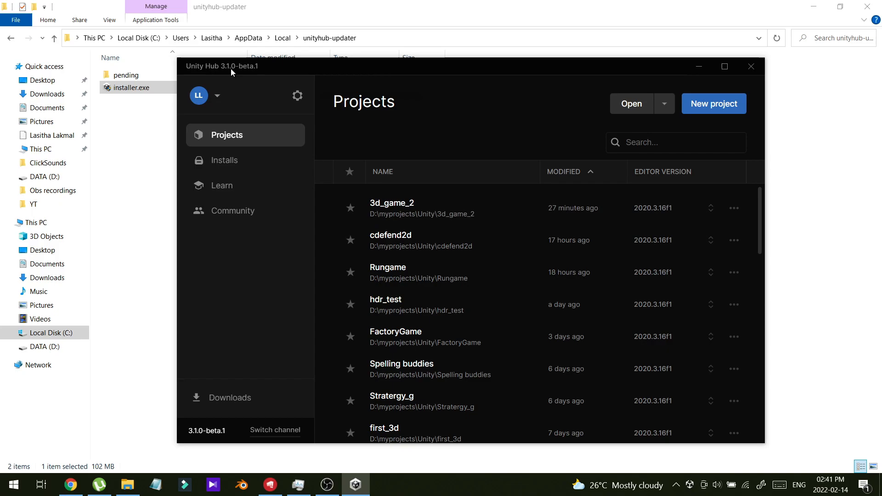
mouse_move(245, 74)
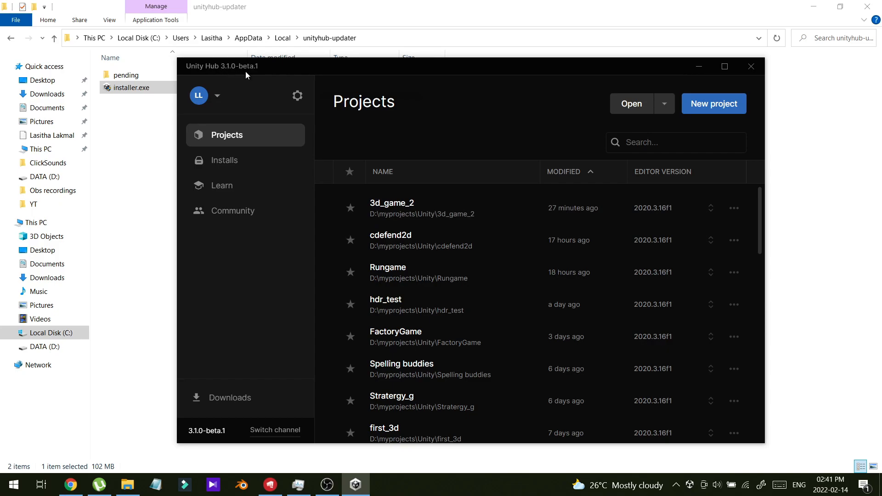
mouse_move(400, 97)
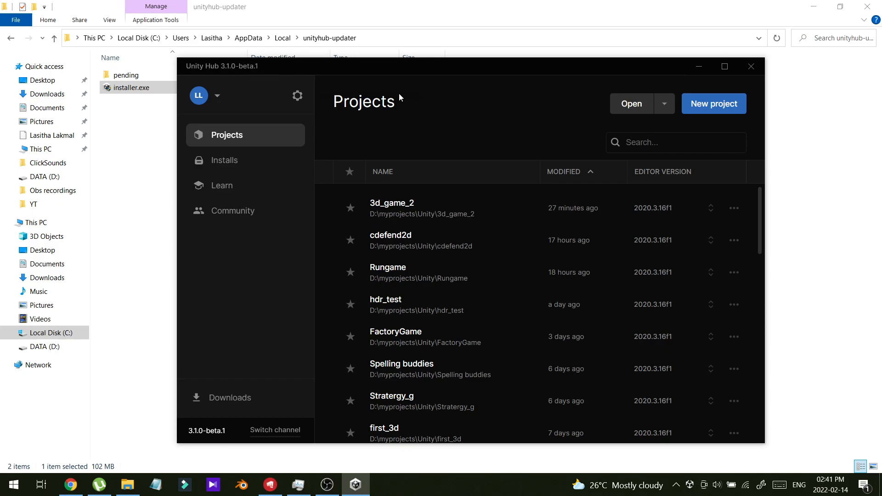